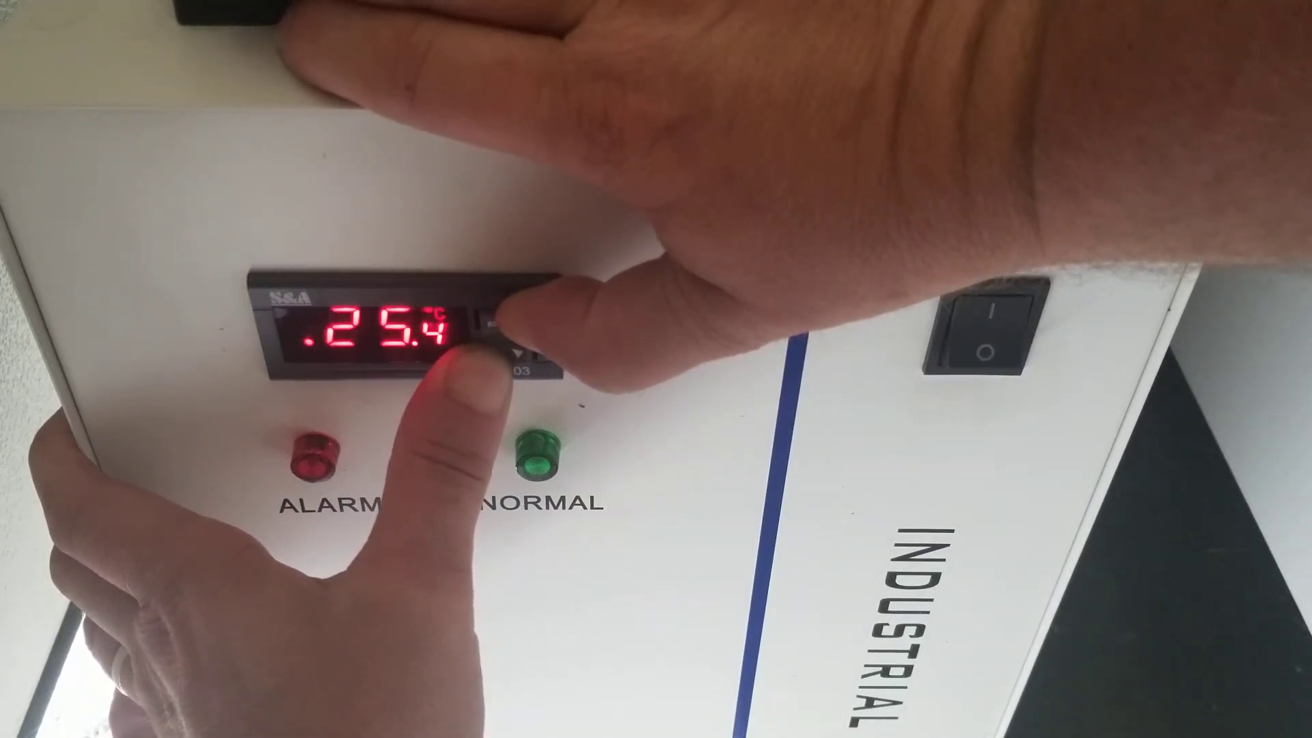
pyautogui.click(492, 347)
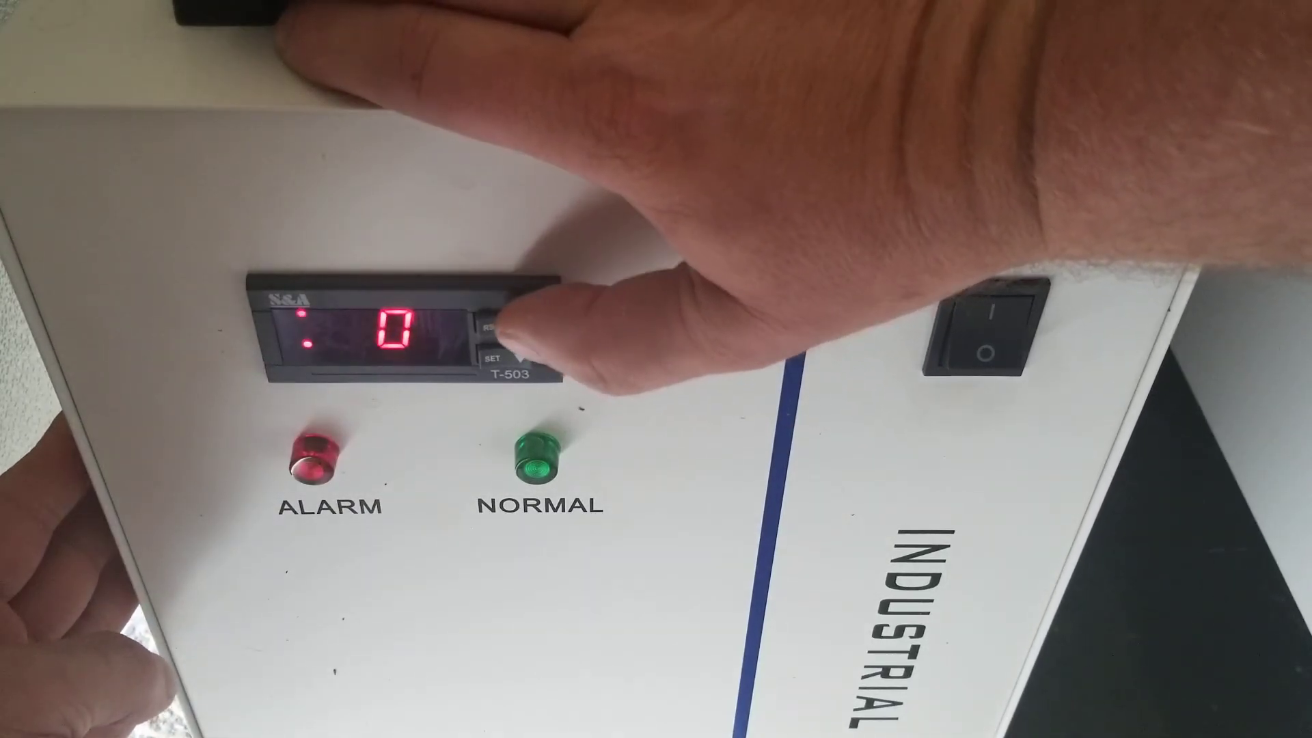
pyautogui.click(502, 351)
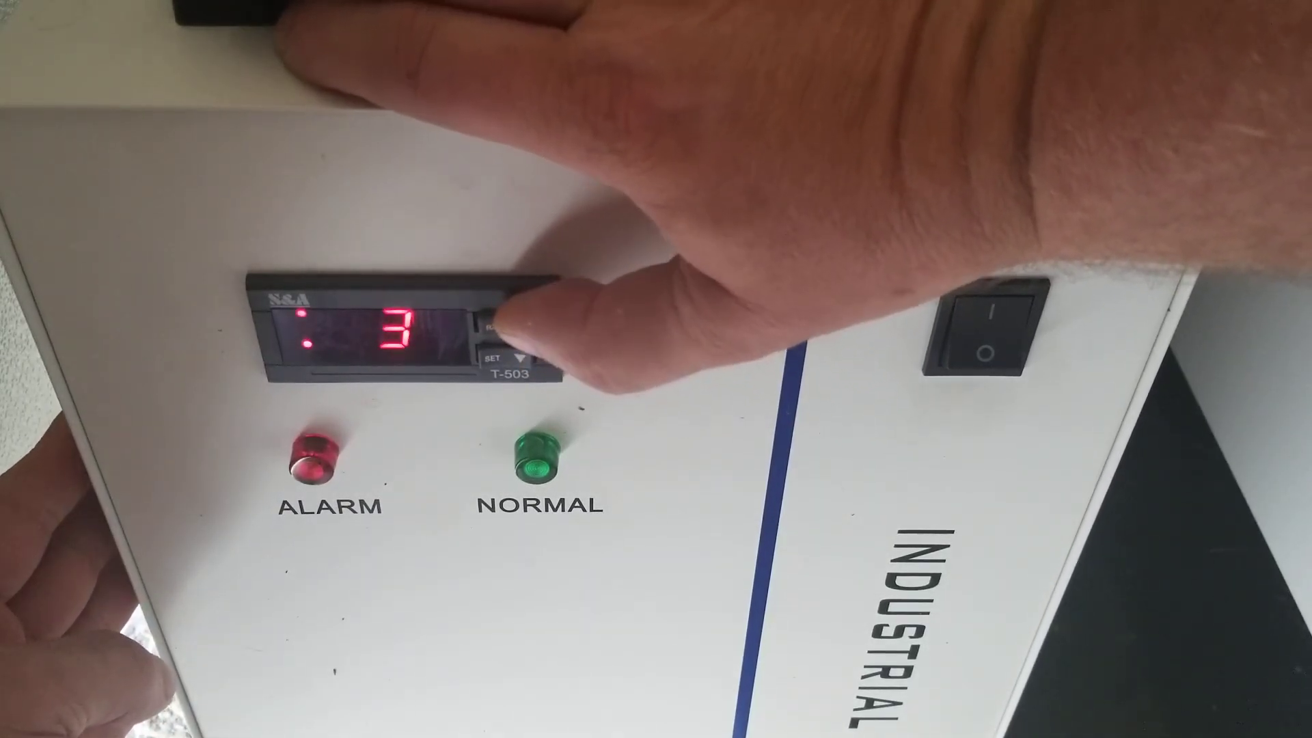
pyautogui.click(510, 343)
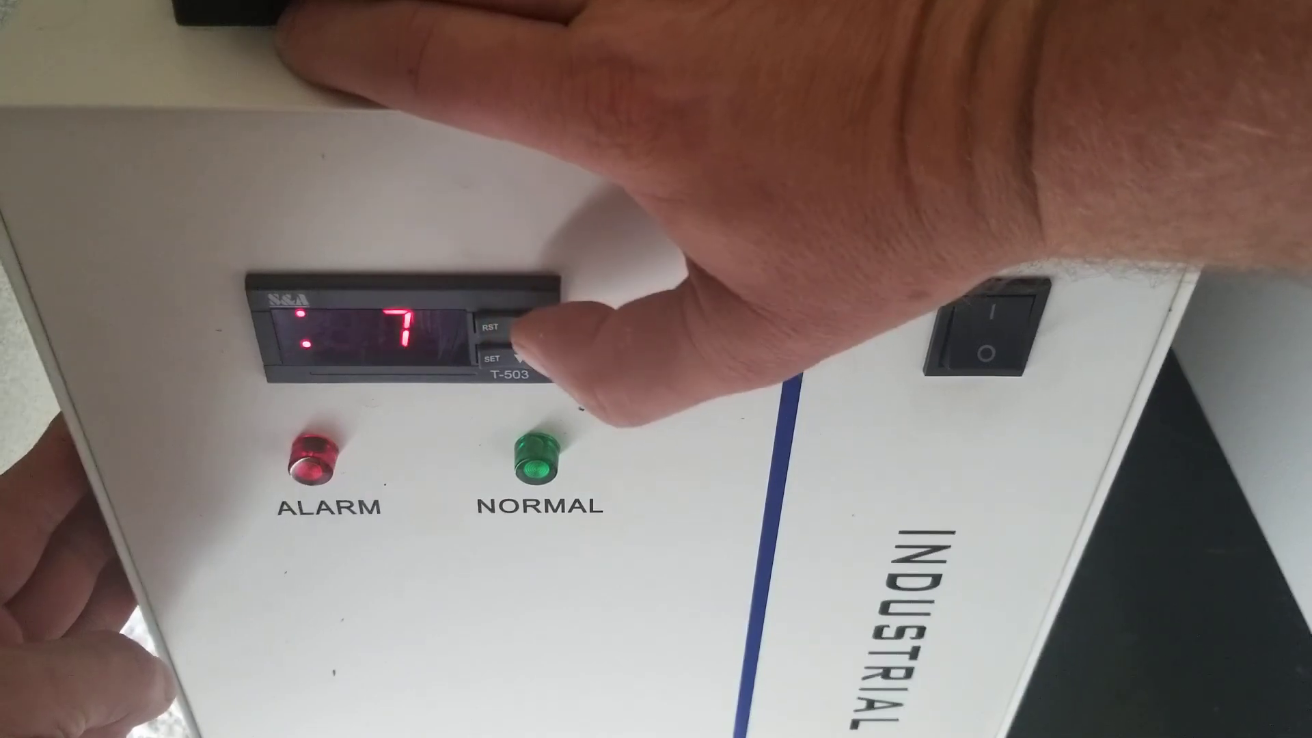
pyautogui.click(501, 324)
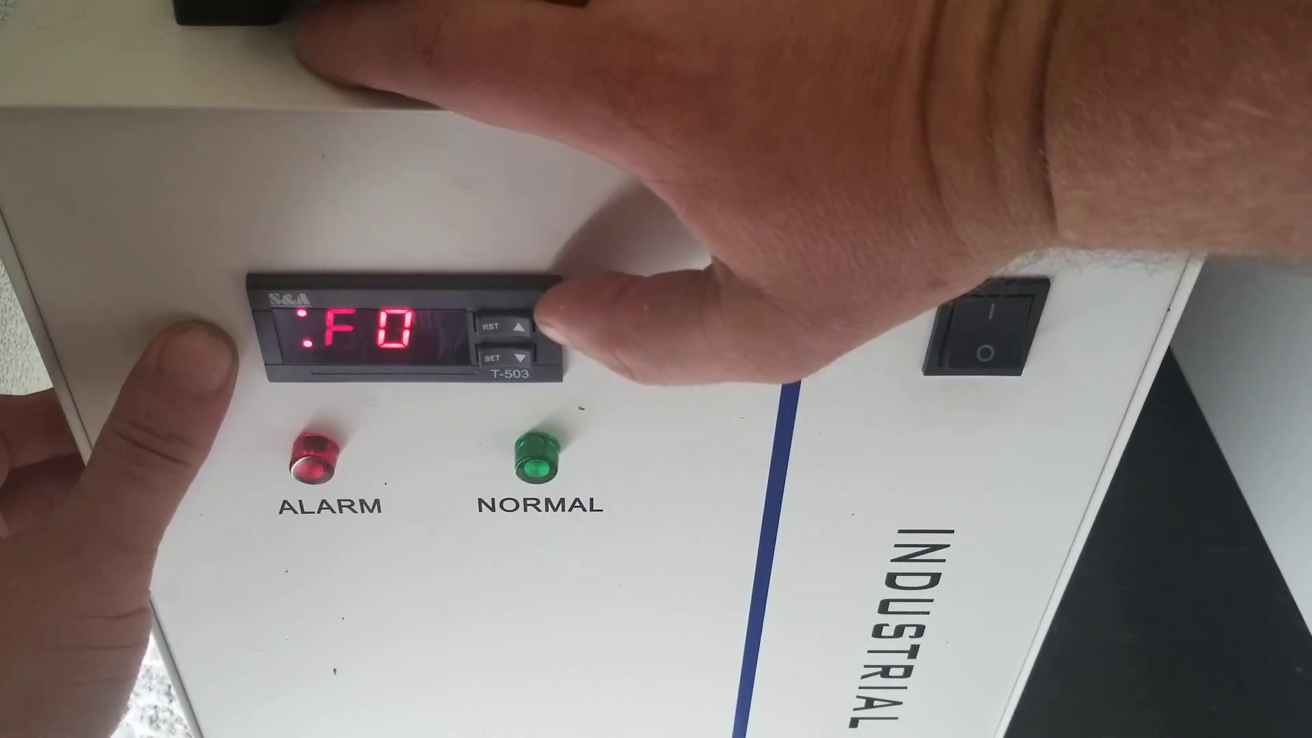
pyautogui.click(515, 326)
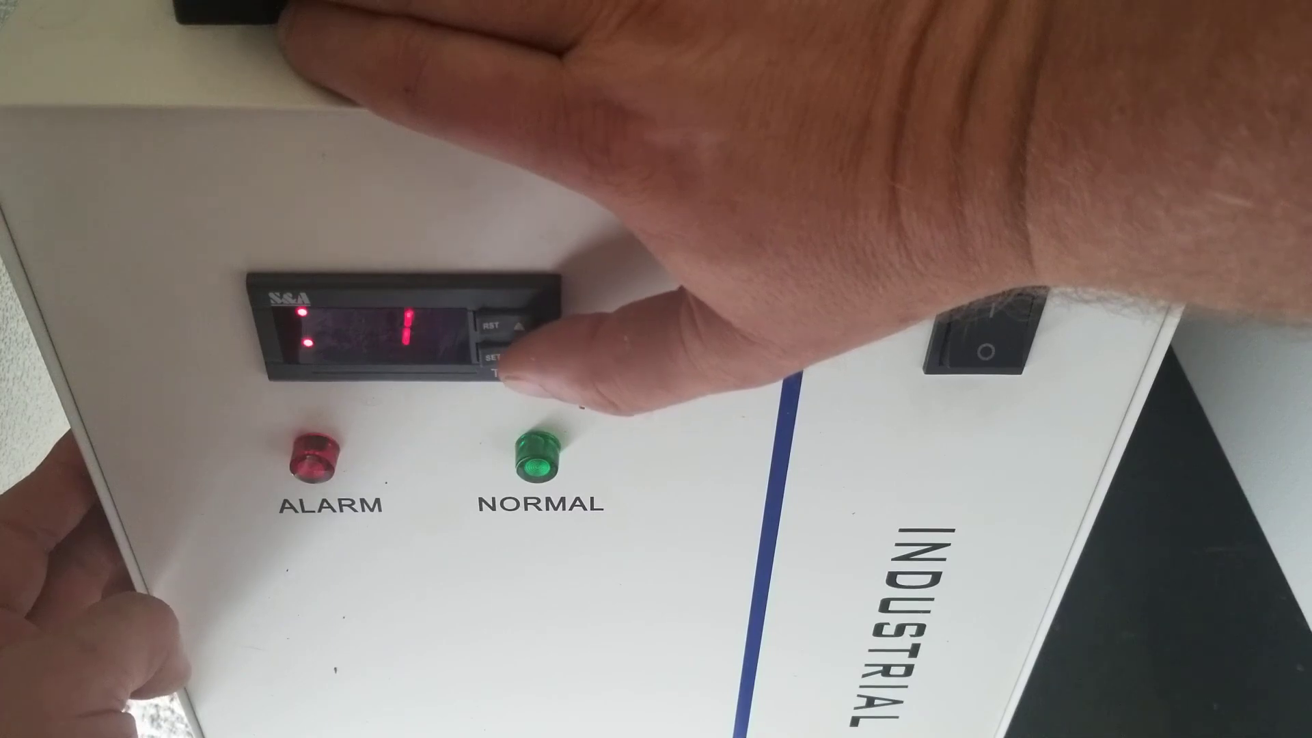
pyautogui.click(502, 351)
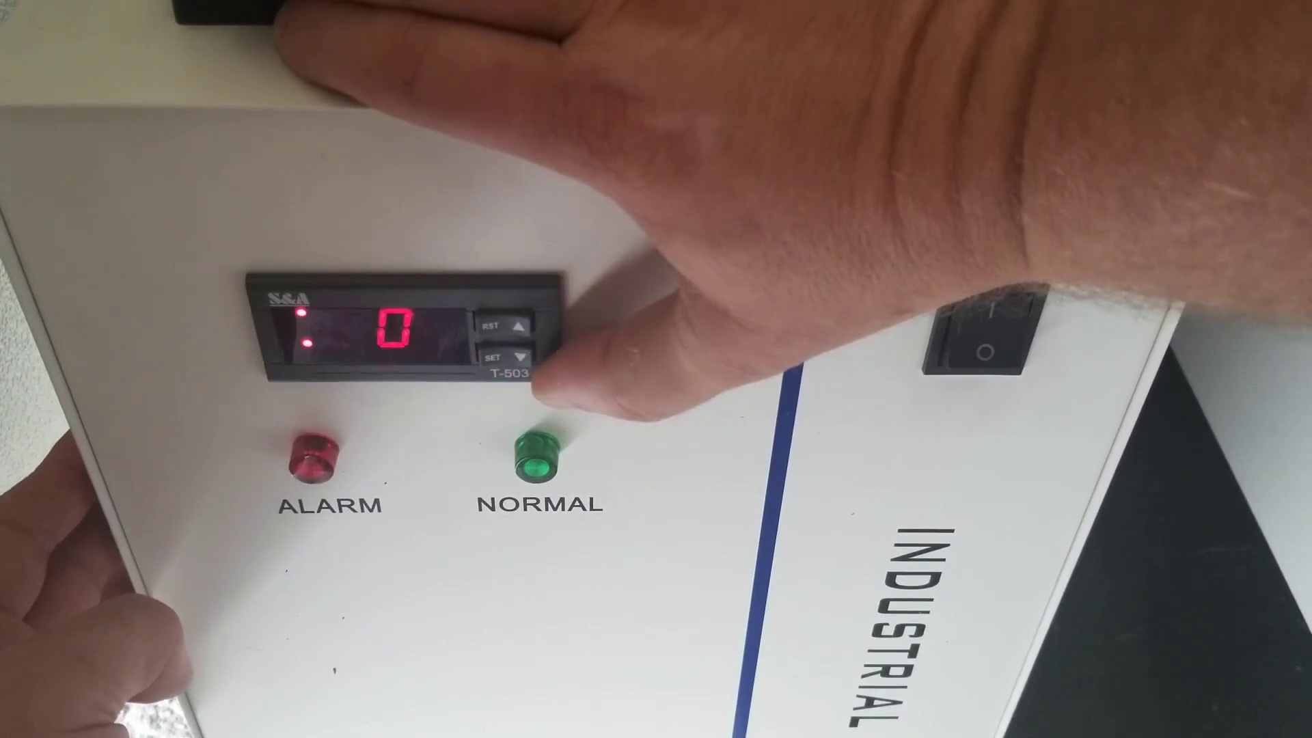